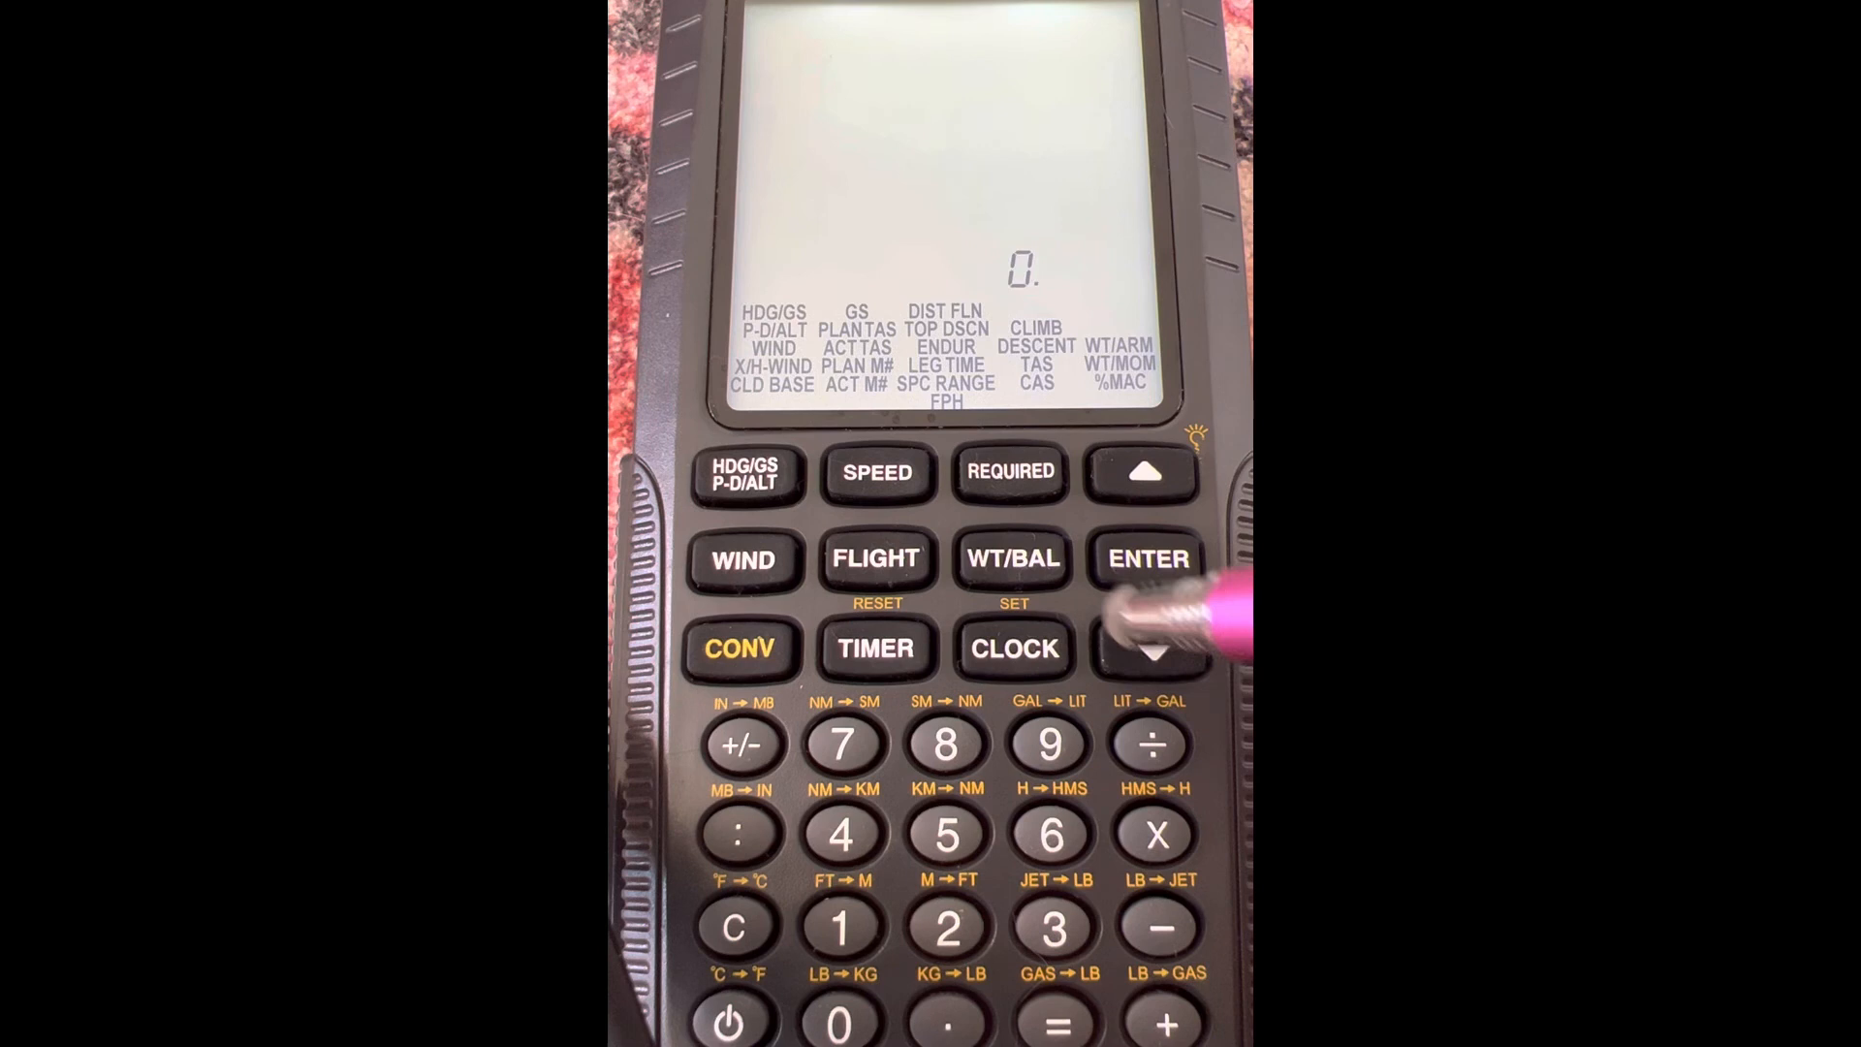
Choose the required TAS calculation and enter wind 325 at 42 with course 210
{"action": "left_click", "coordinate": [1146, 649]}
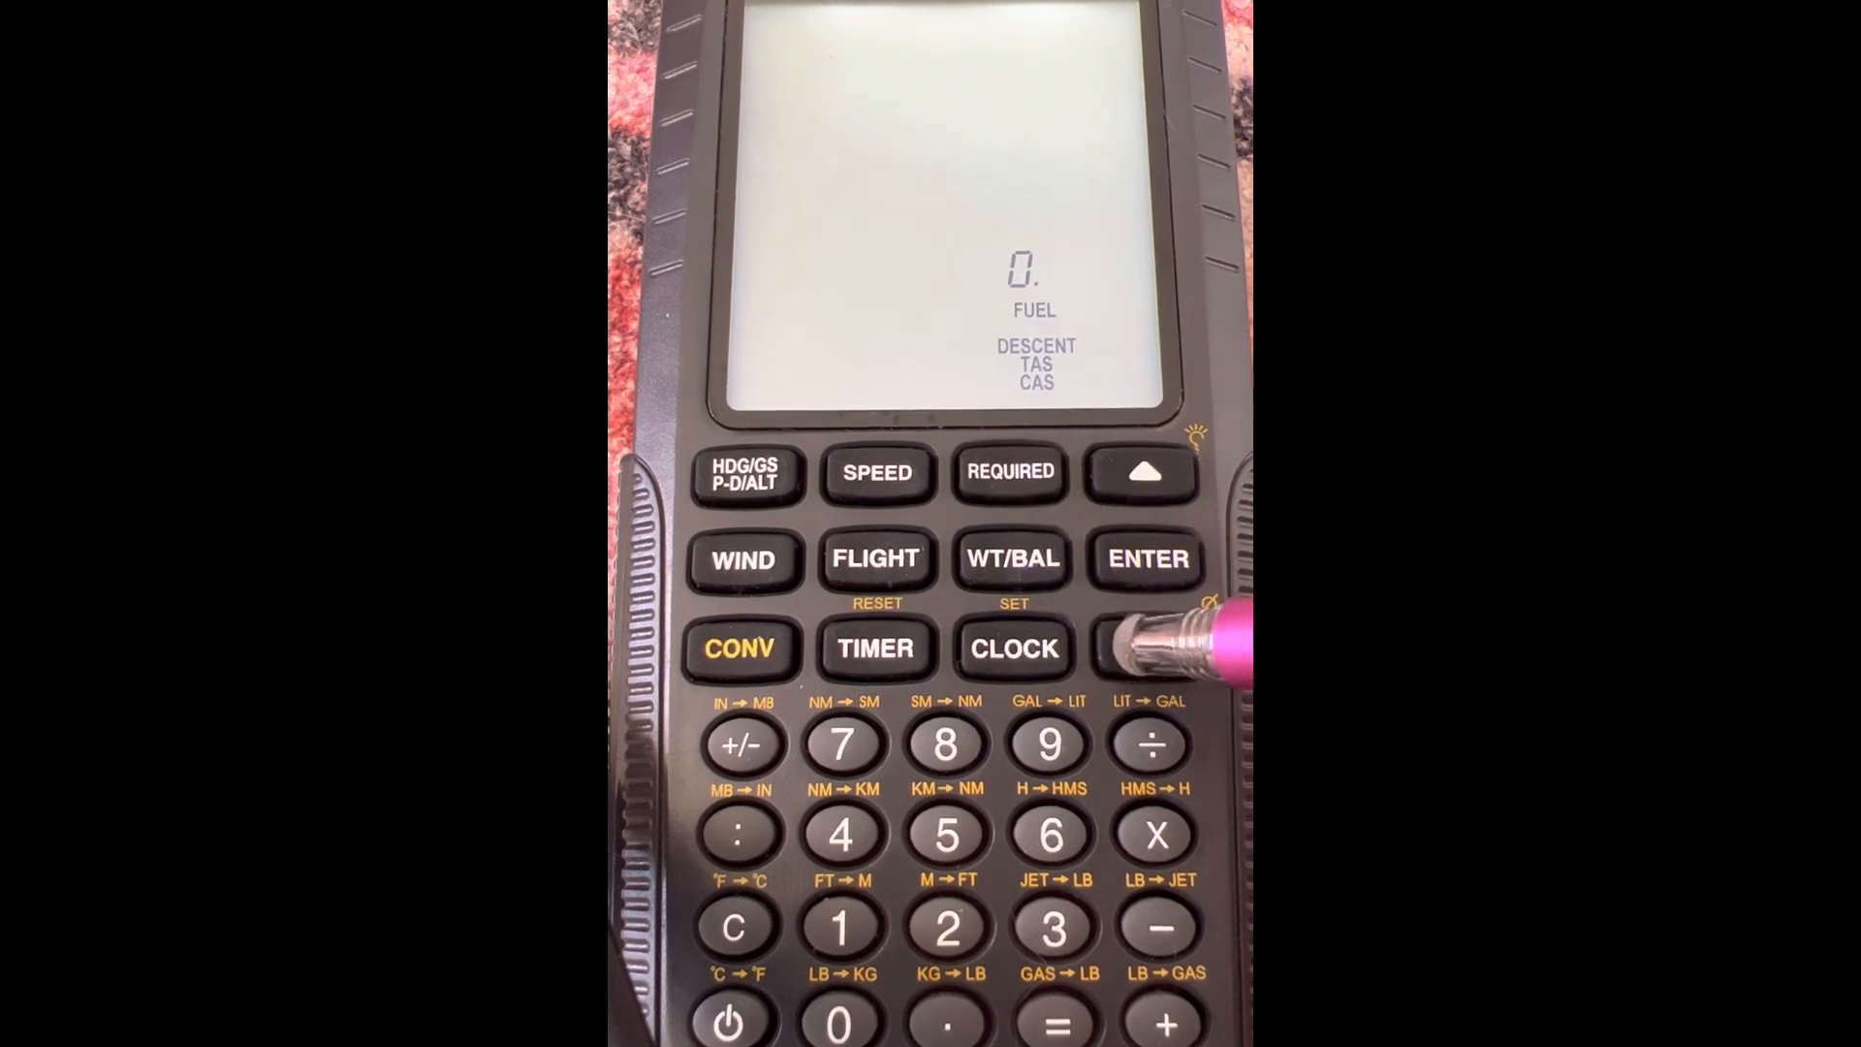
{"action": "left_click", "coordinate": [1148, 648]}
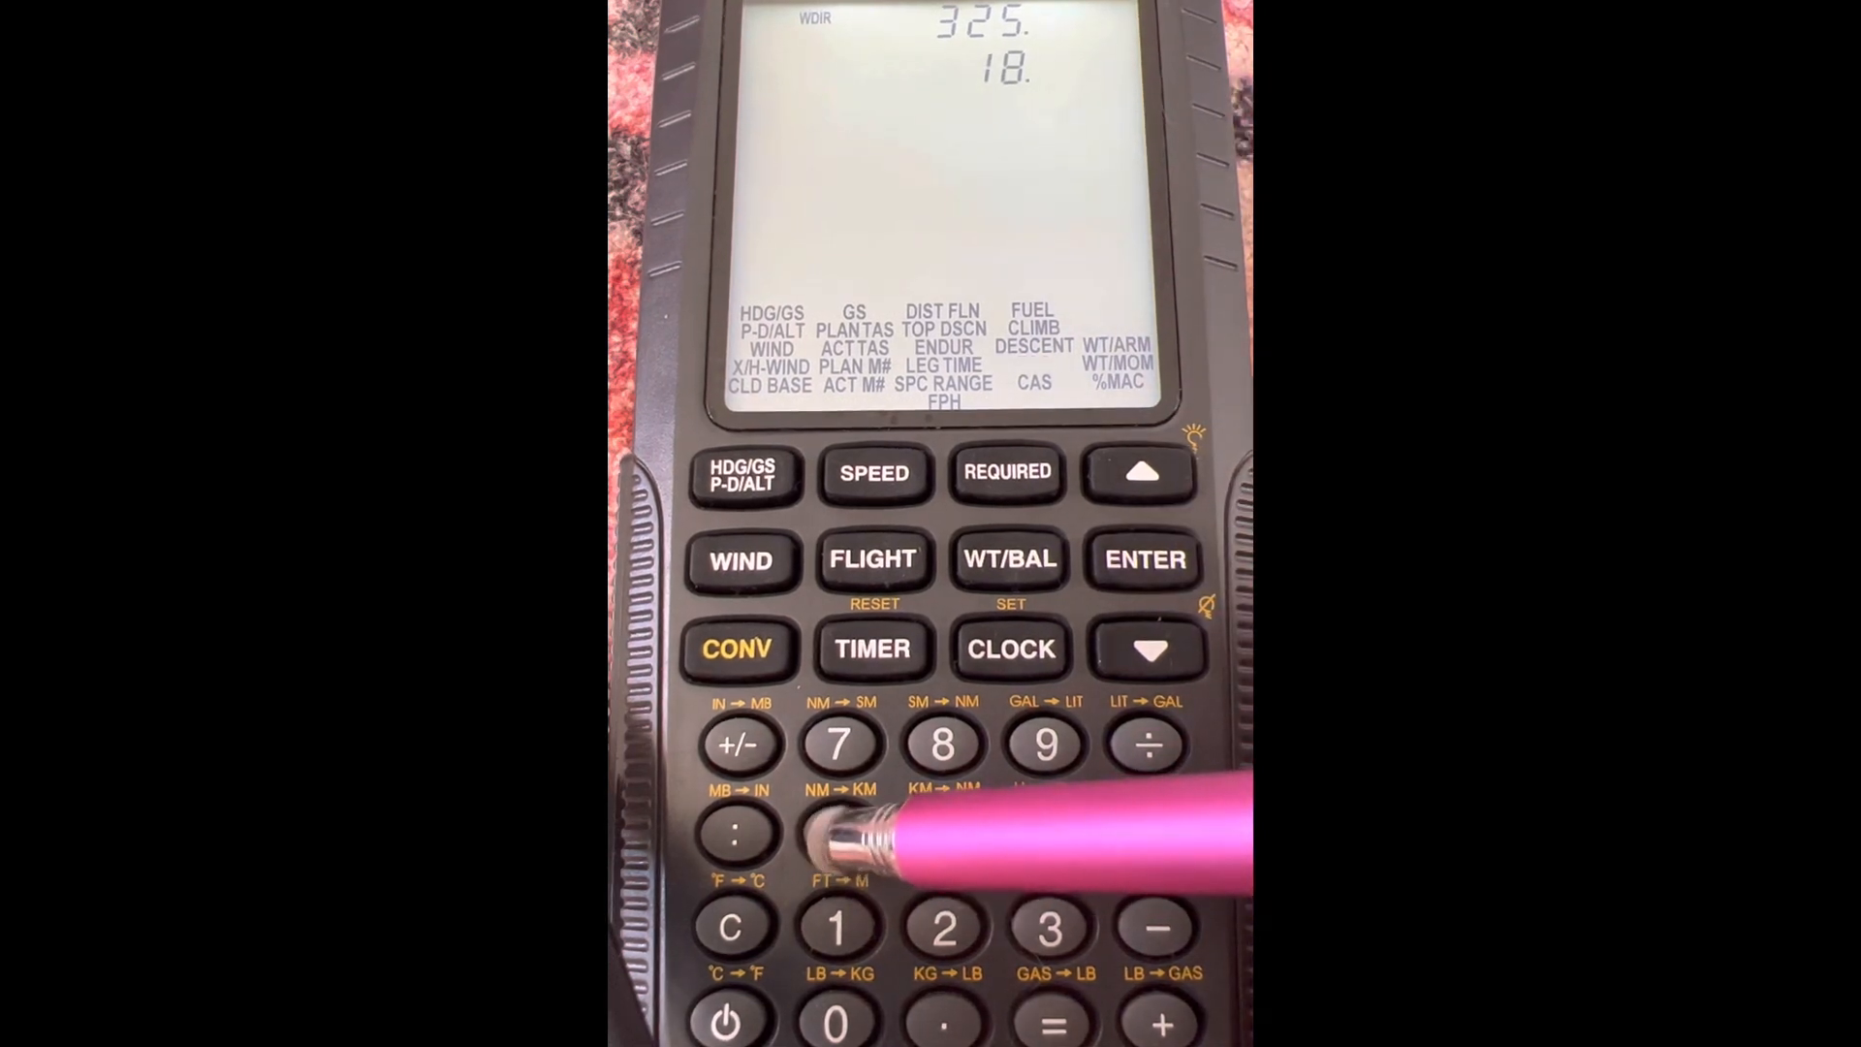
{"action": "left_click", "coordinate": [1144, 558]}
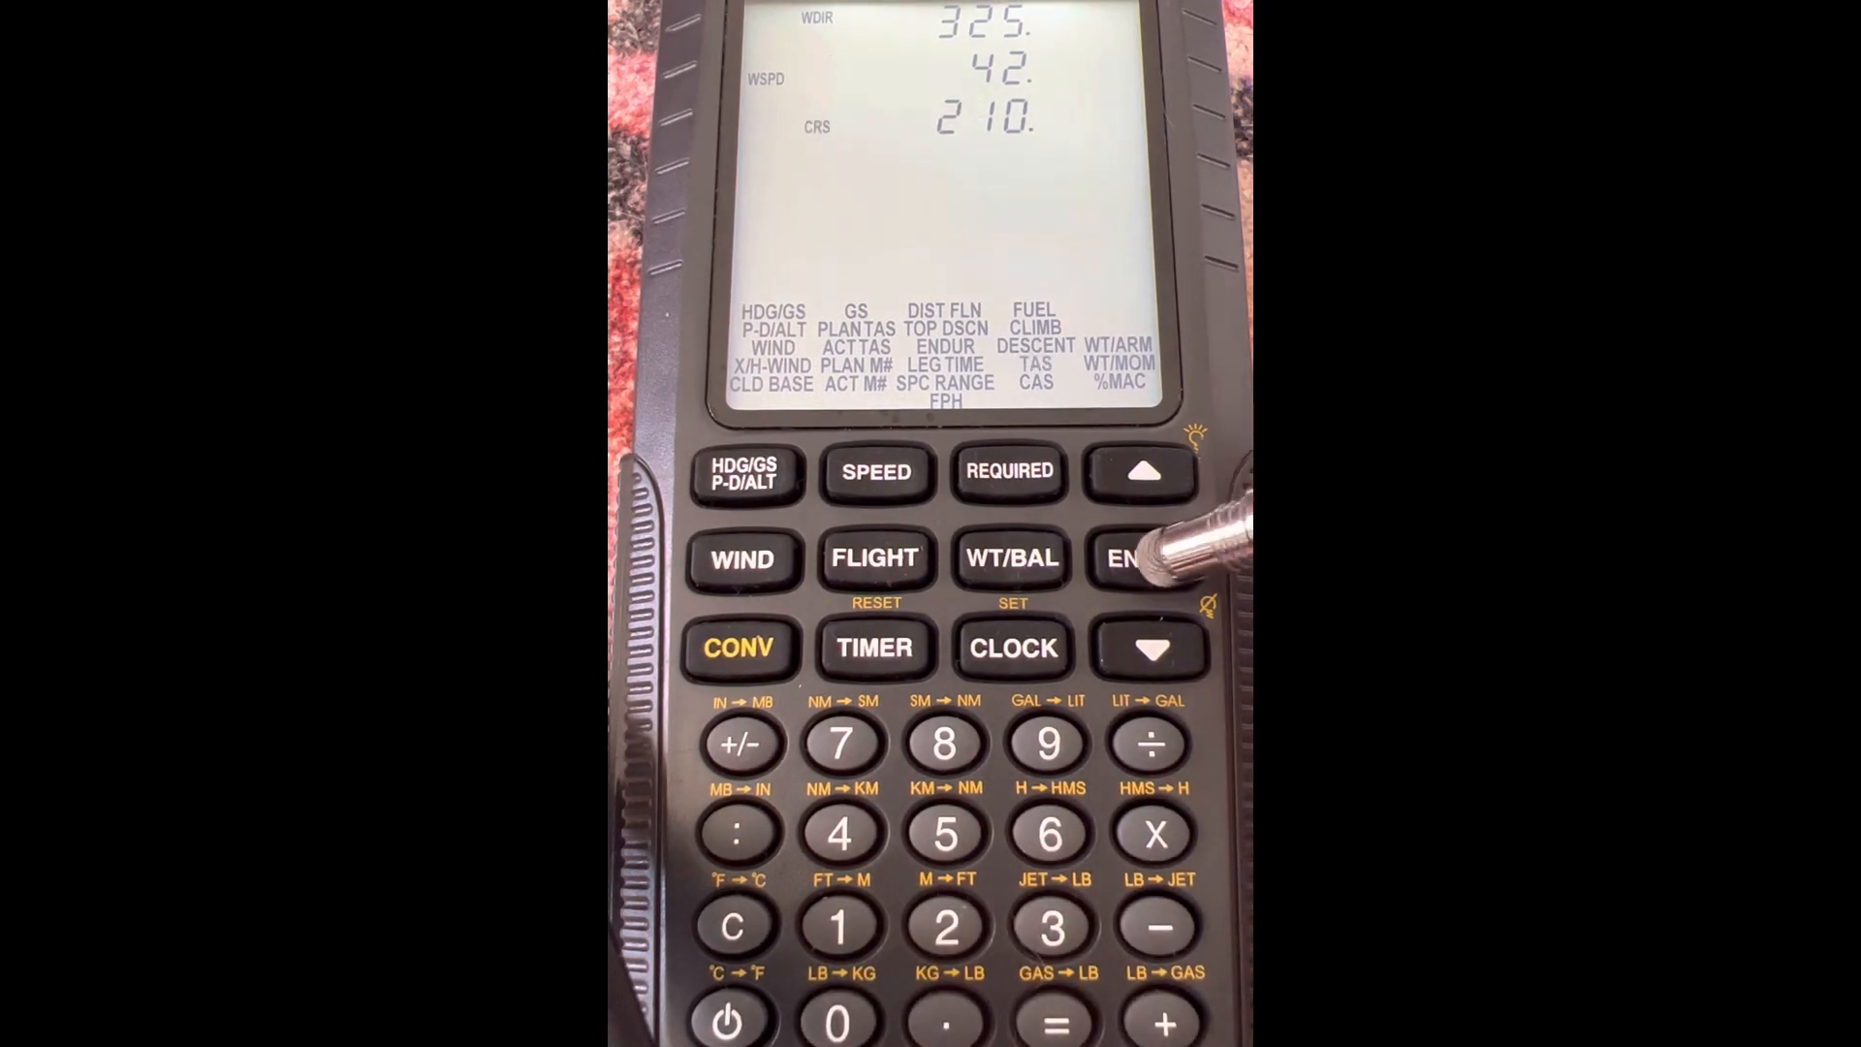
Confirm course 210 and ground speed 150 to read TAS 137.6, HDG 226, then select HDG/GS
{"action": "left_click", "coordinate": [1144, 558]}
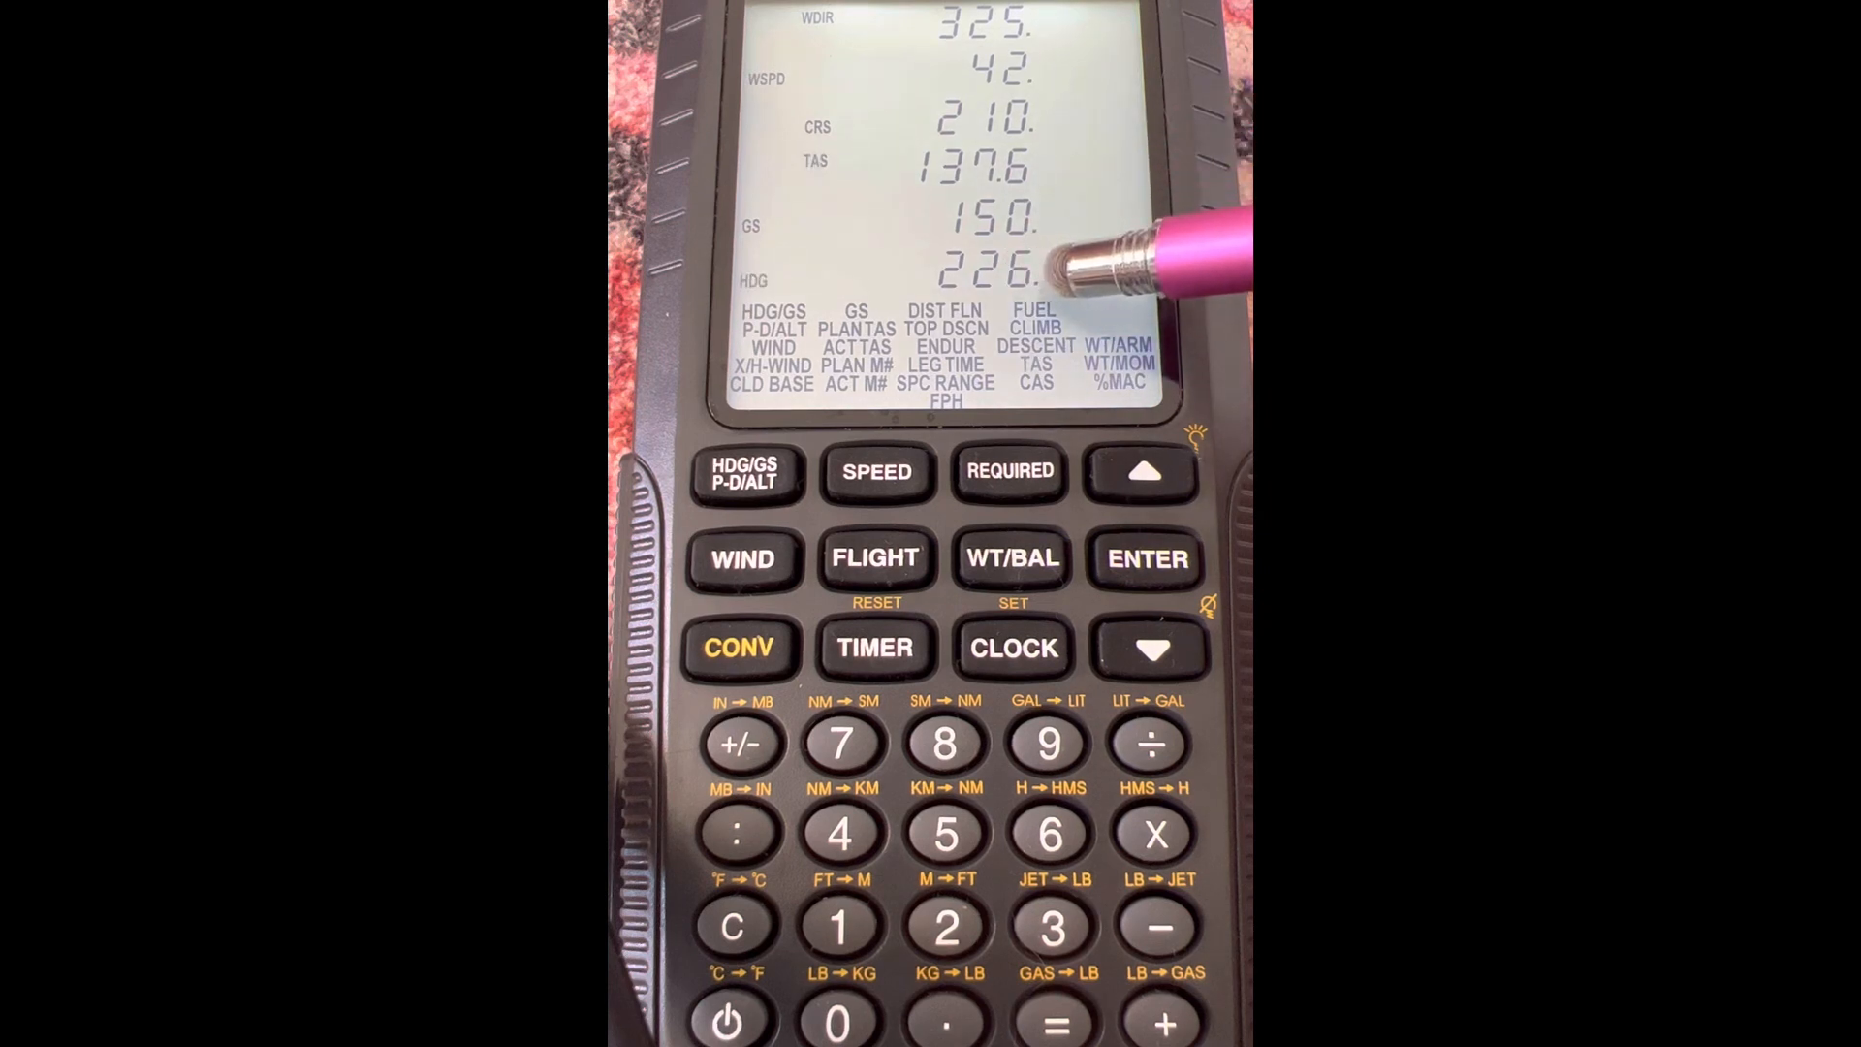
{"action": "mouse_move", "coordinate": [1092, 256]}
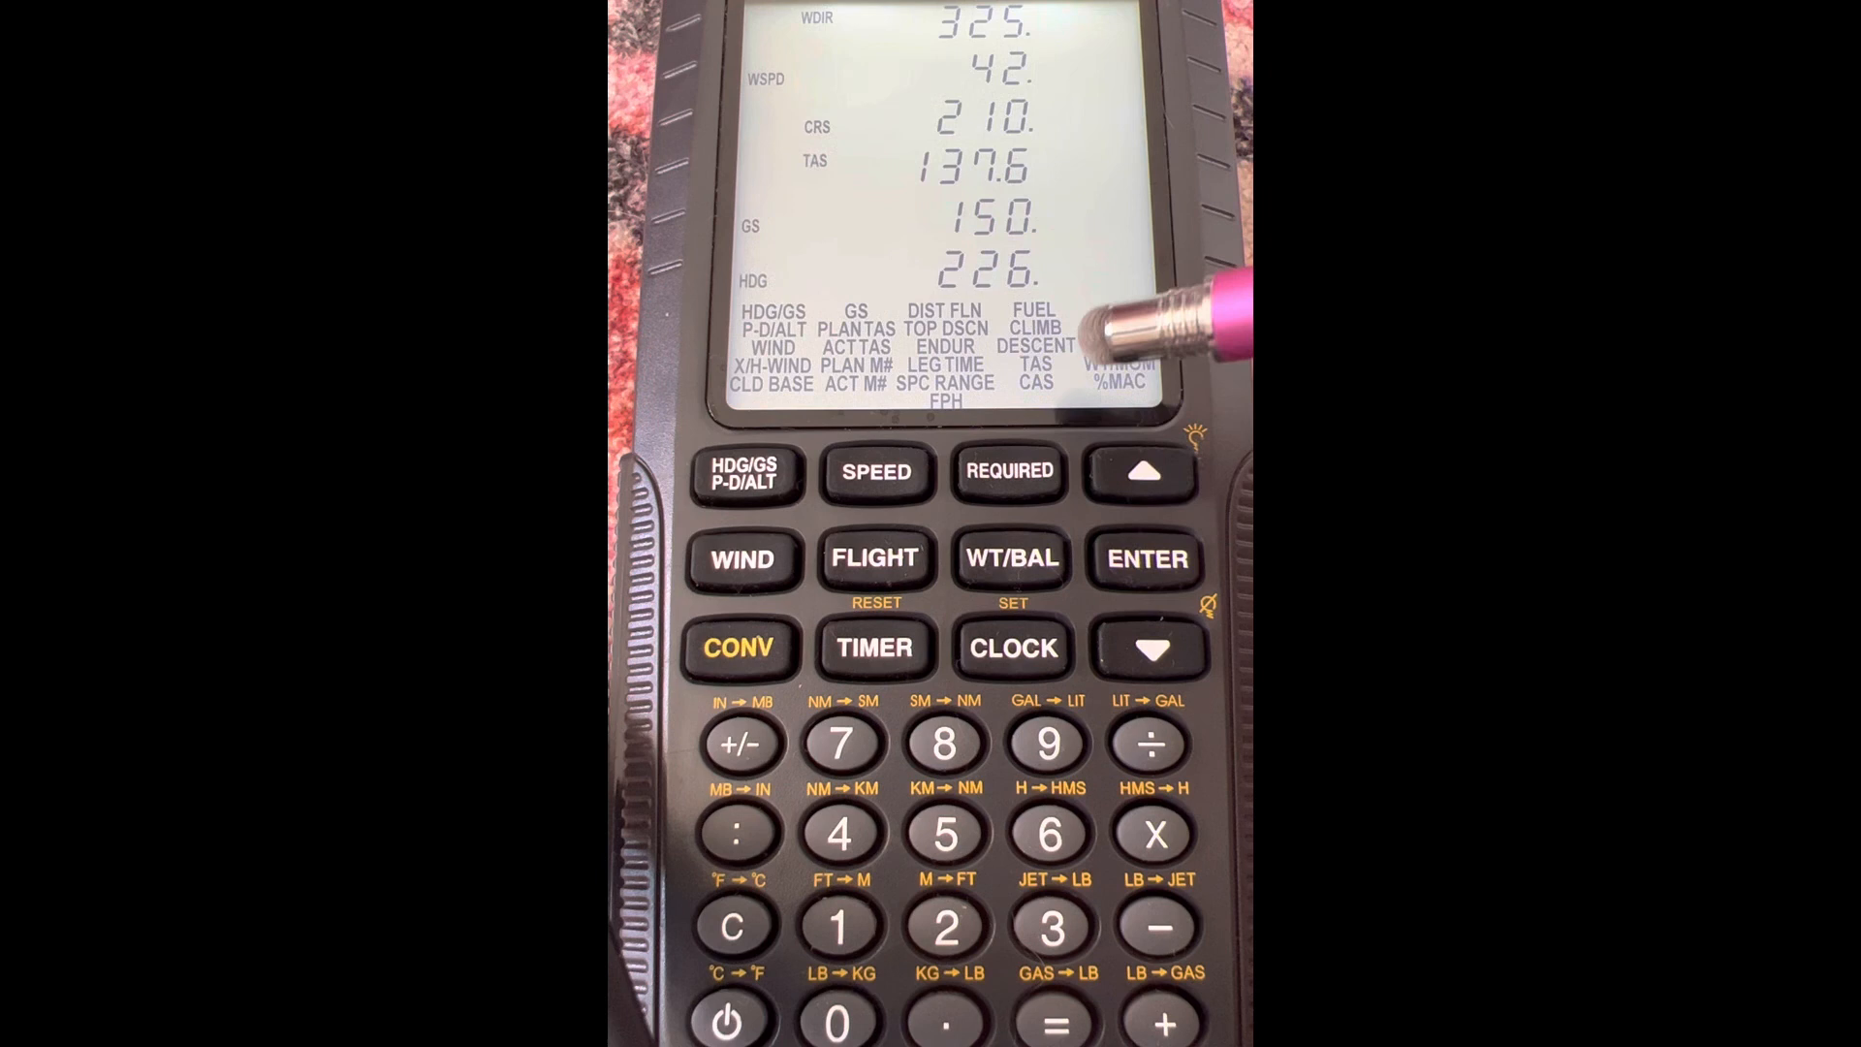
{"action": "left_click", "coordinate": [744, 473]}
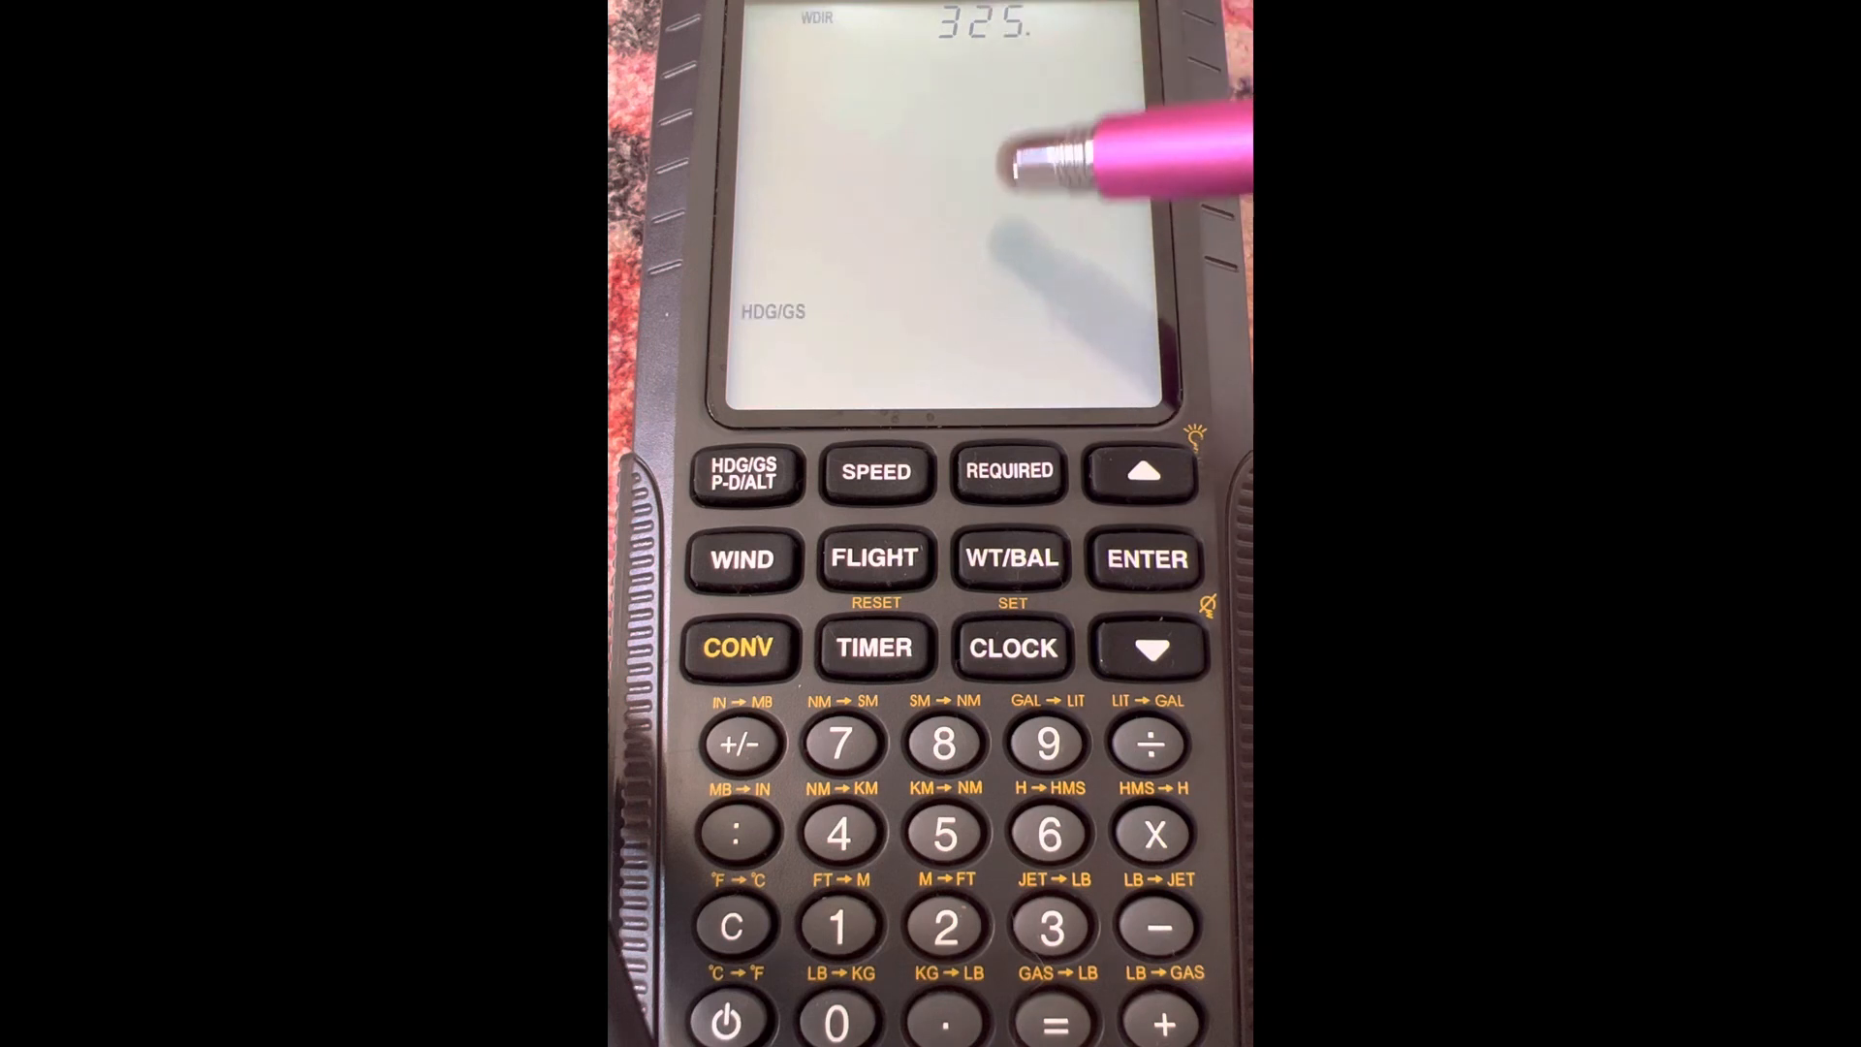
{"action": "mouse_move", "coordinate": [1057, 155]}
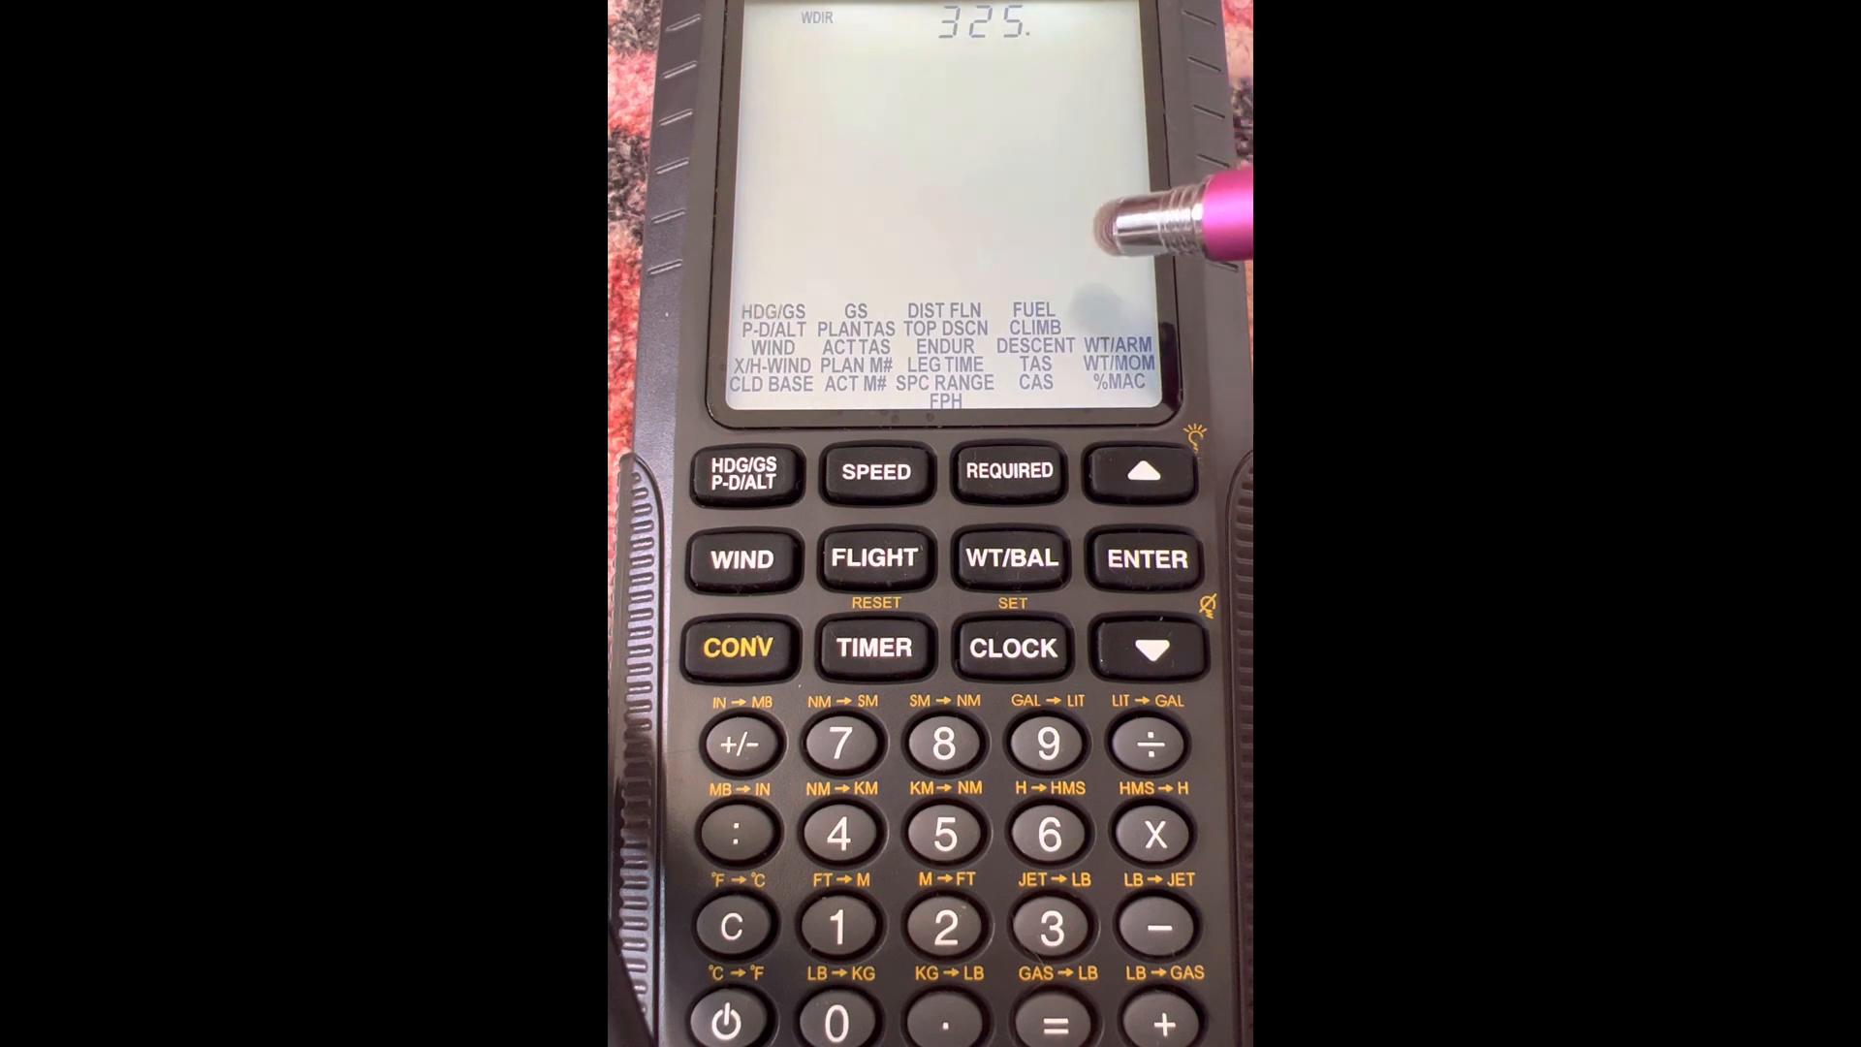
Accept wind 325 and TAS 137.6 to read GS 150, HDG 226, WCA 16, then select WIND
{"action": "left_click", "coordinate": [1144, 559]}
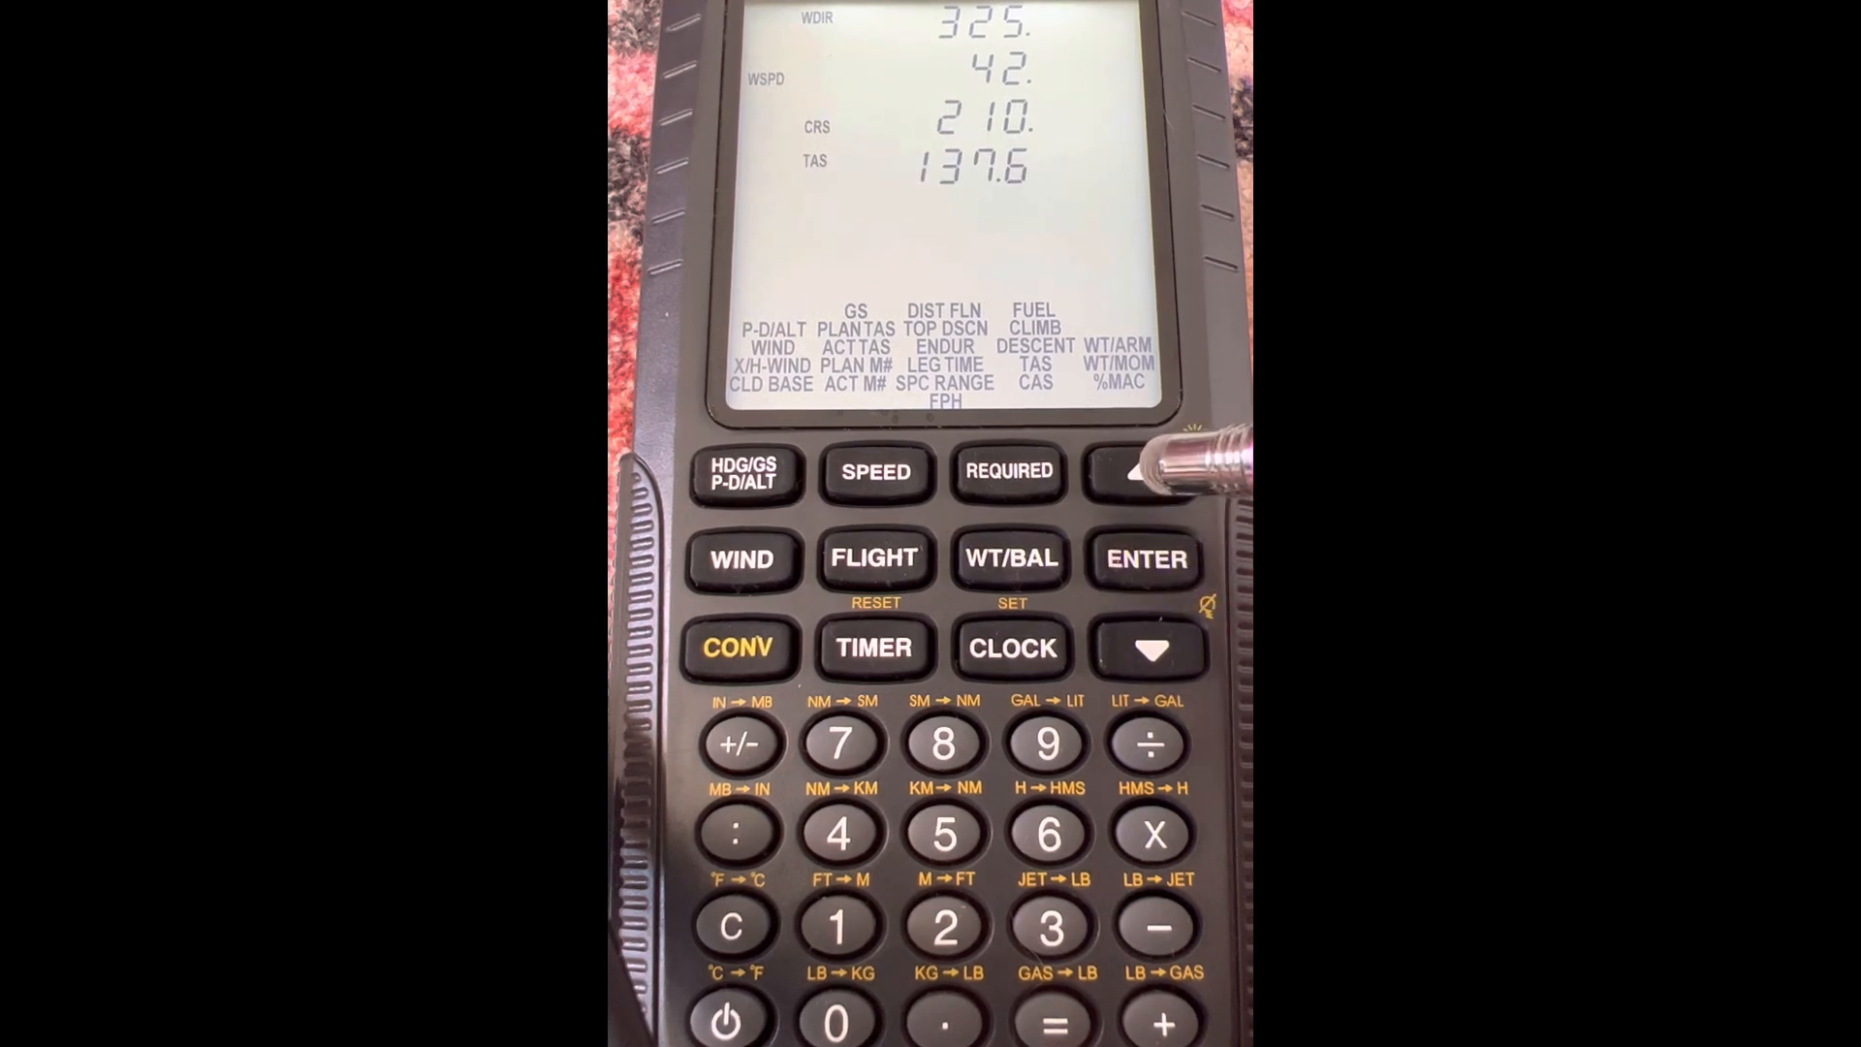
{"action": "left_click", "coordinate": [1146, 469]}
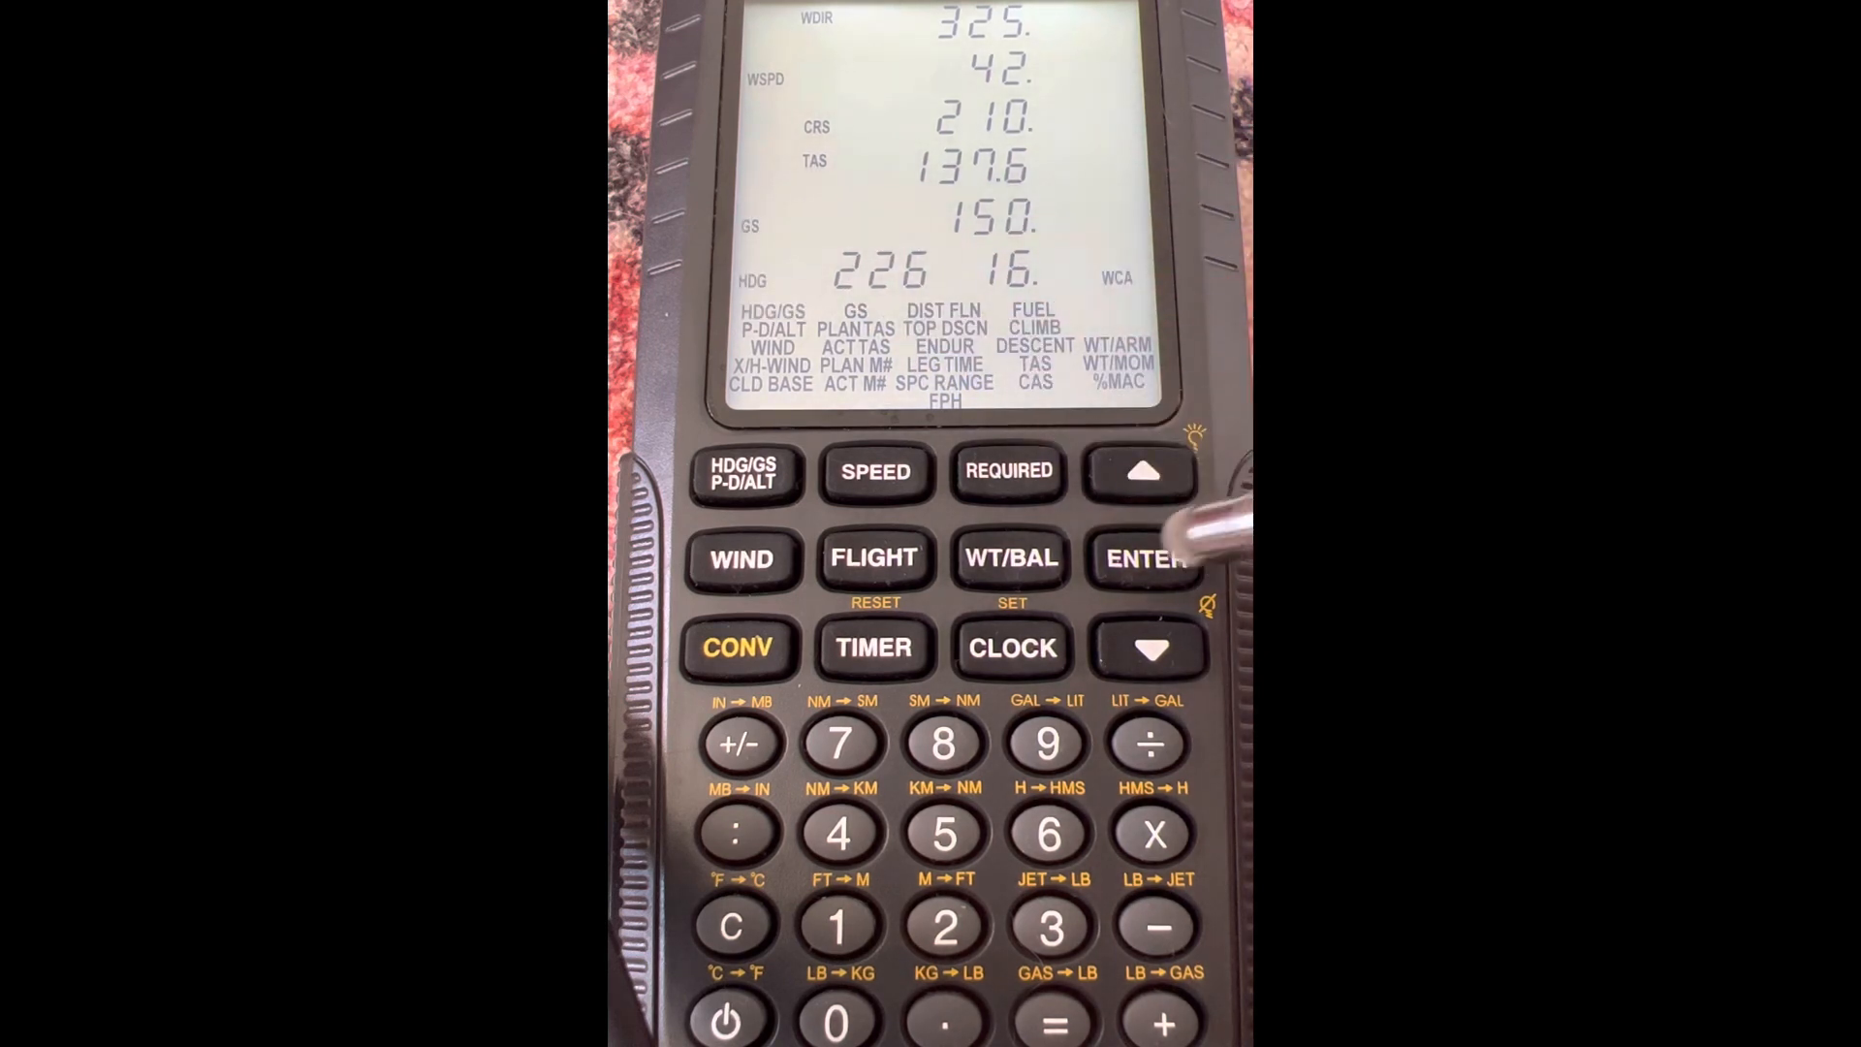
{"action": "left_click", "coordinate": [741, 558]}
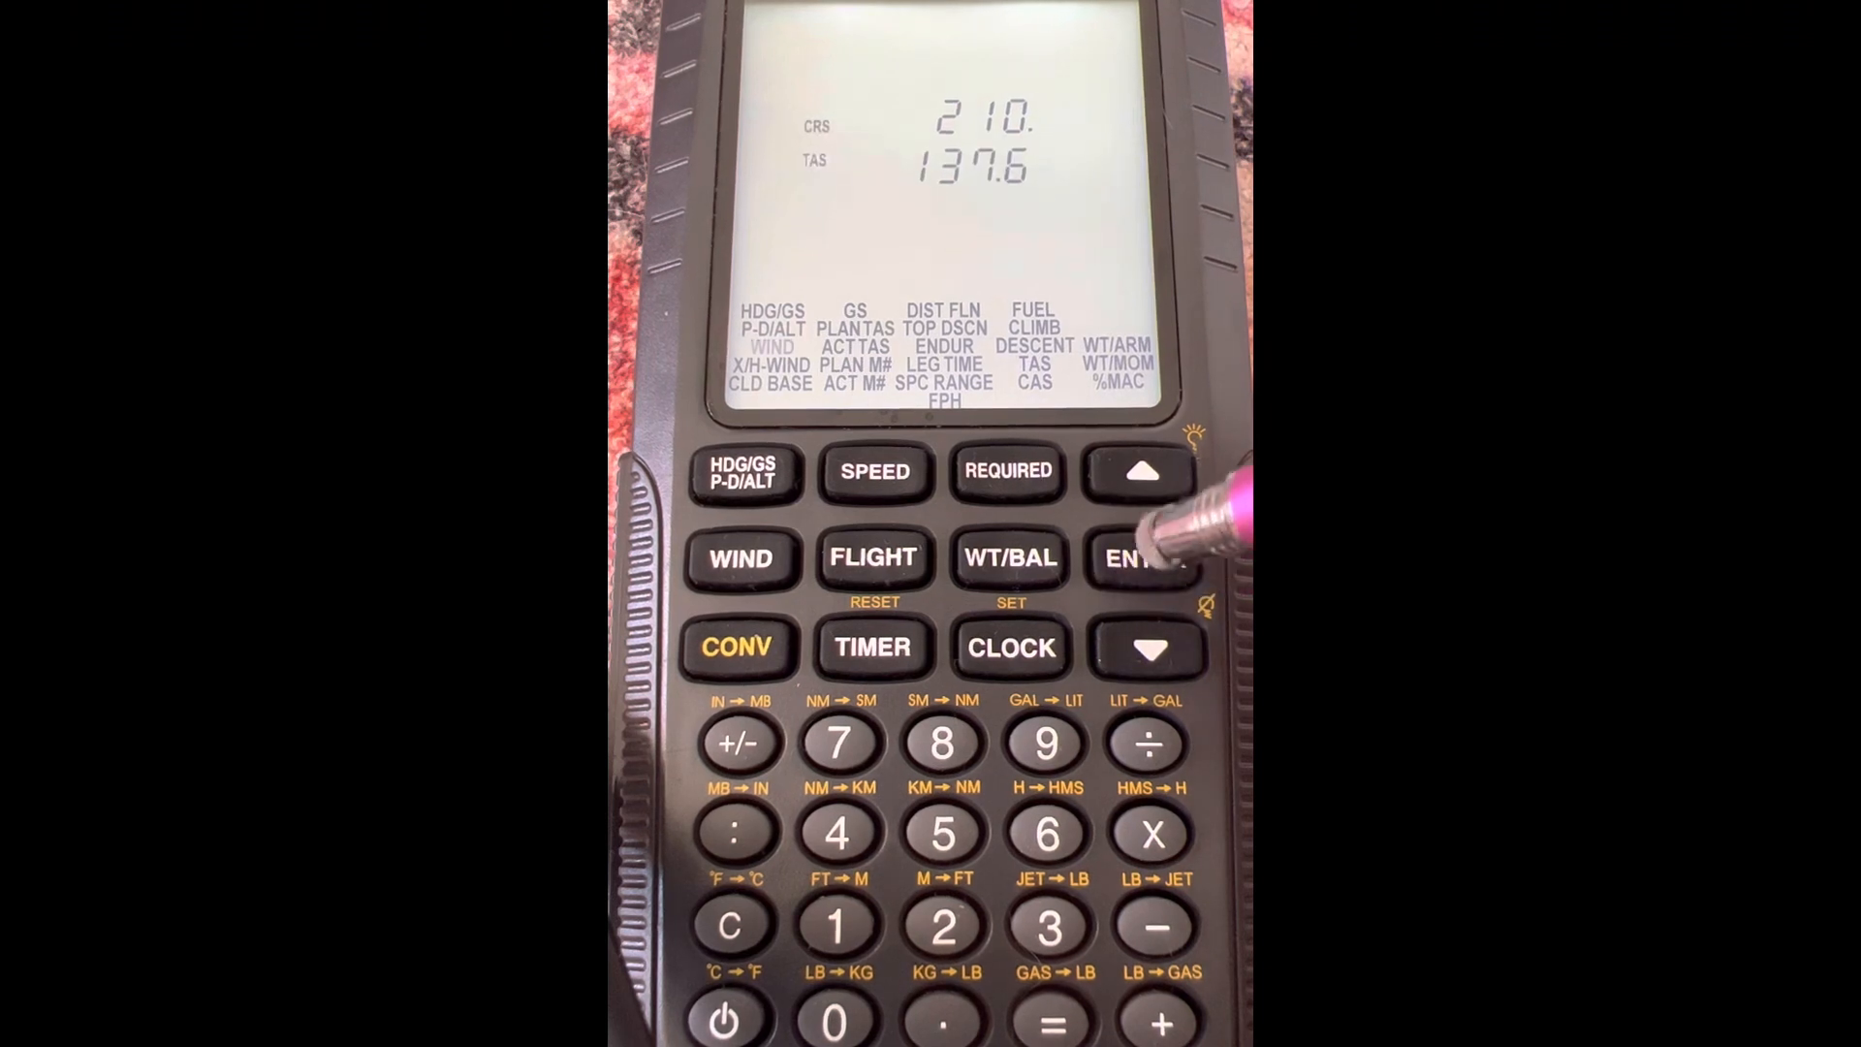
Accept course 210, TAS 137.6, GS 150 and HDG 226 to compute wind 325.1 at 41.9
{"action": "left_click", "coordinate": [1144, 559]}
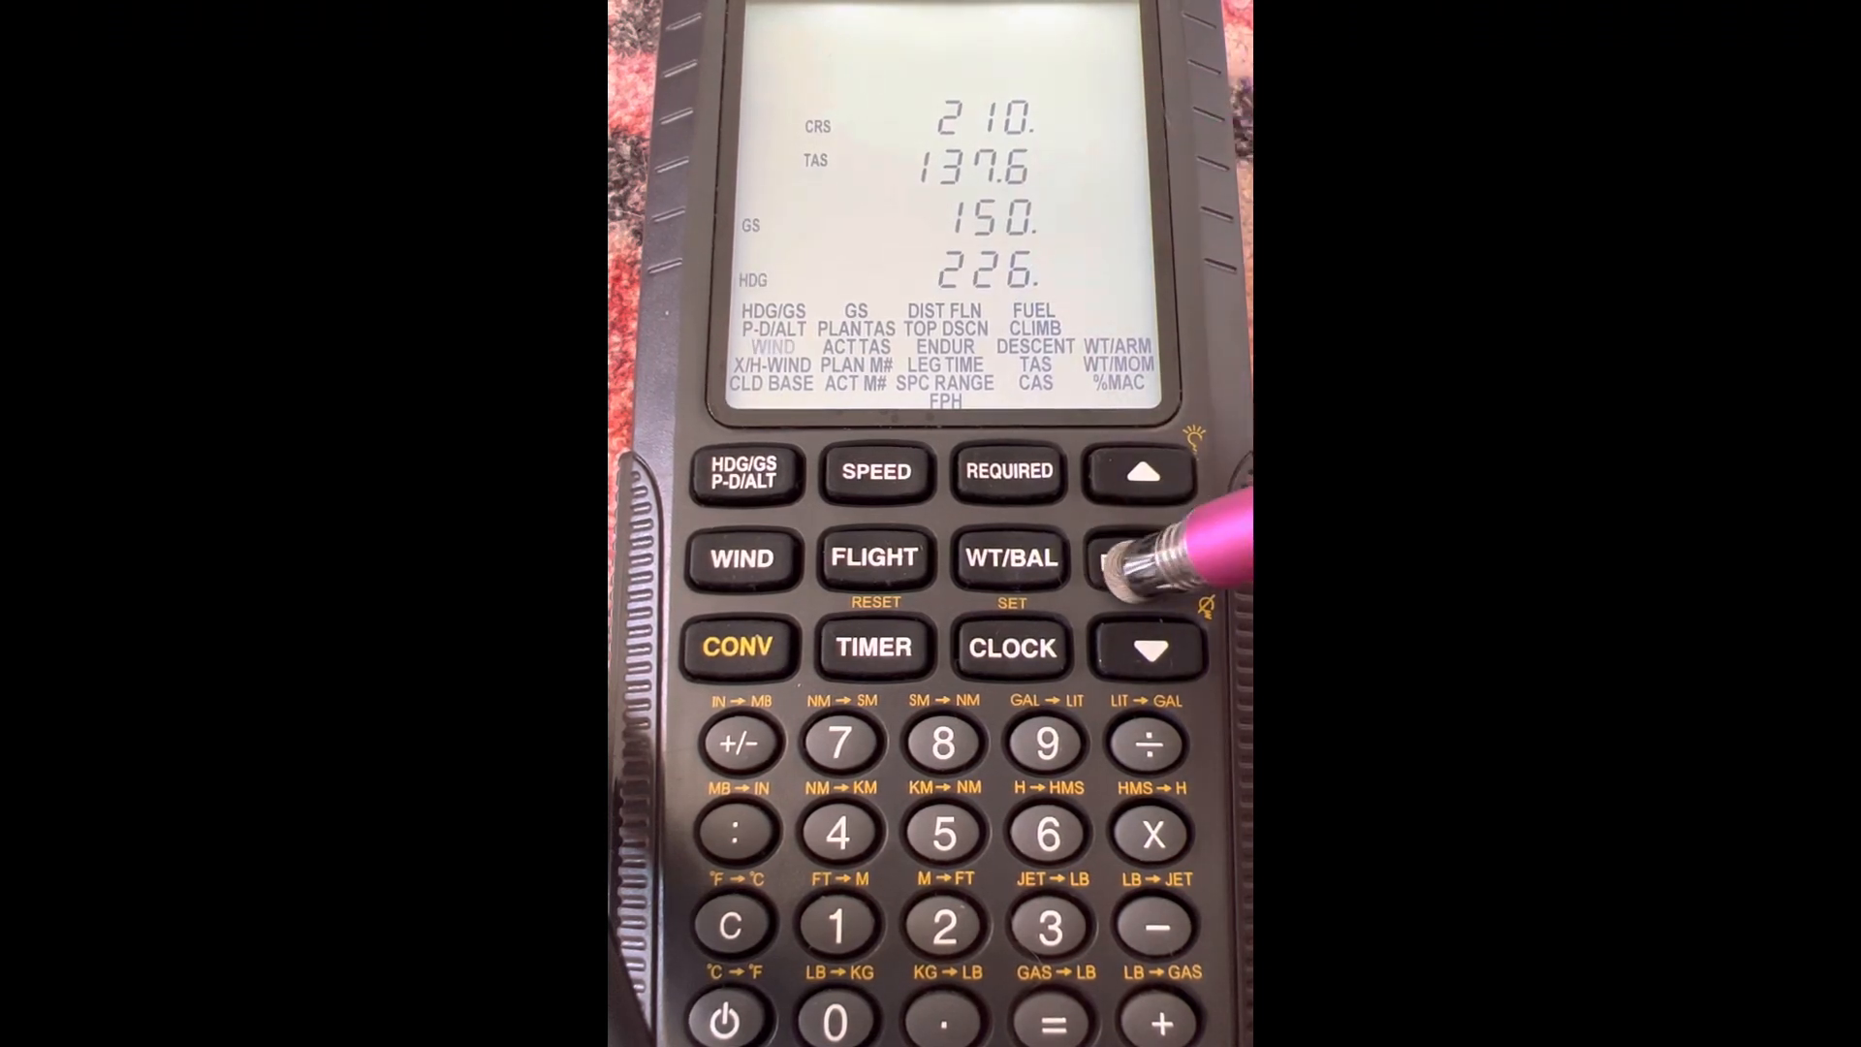
{"action": "left_click", "coordinate": [1144, 558]}
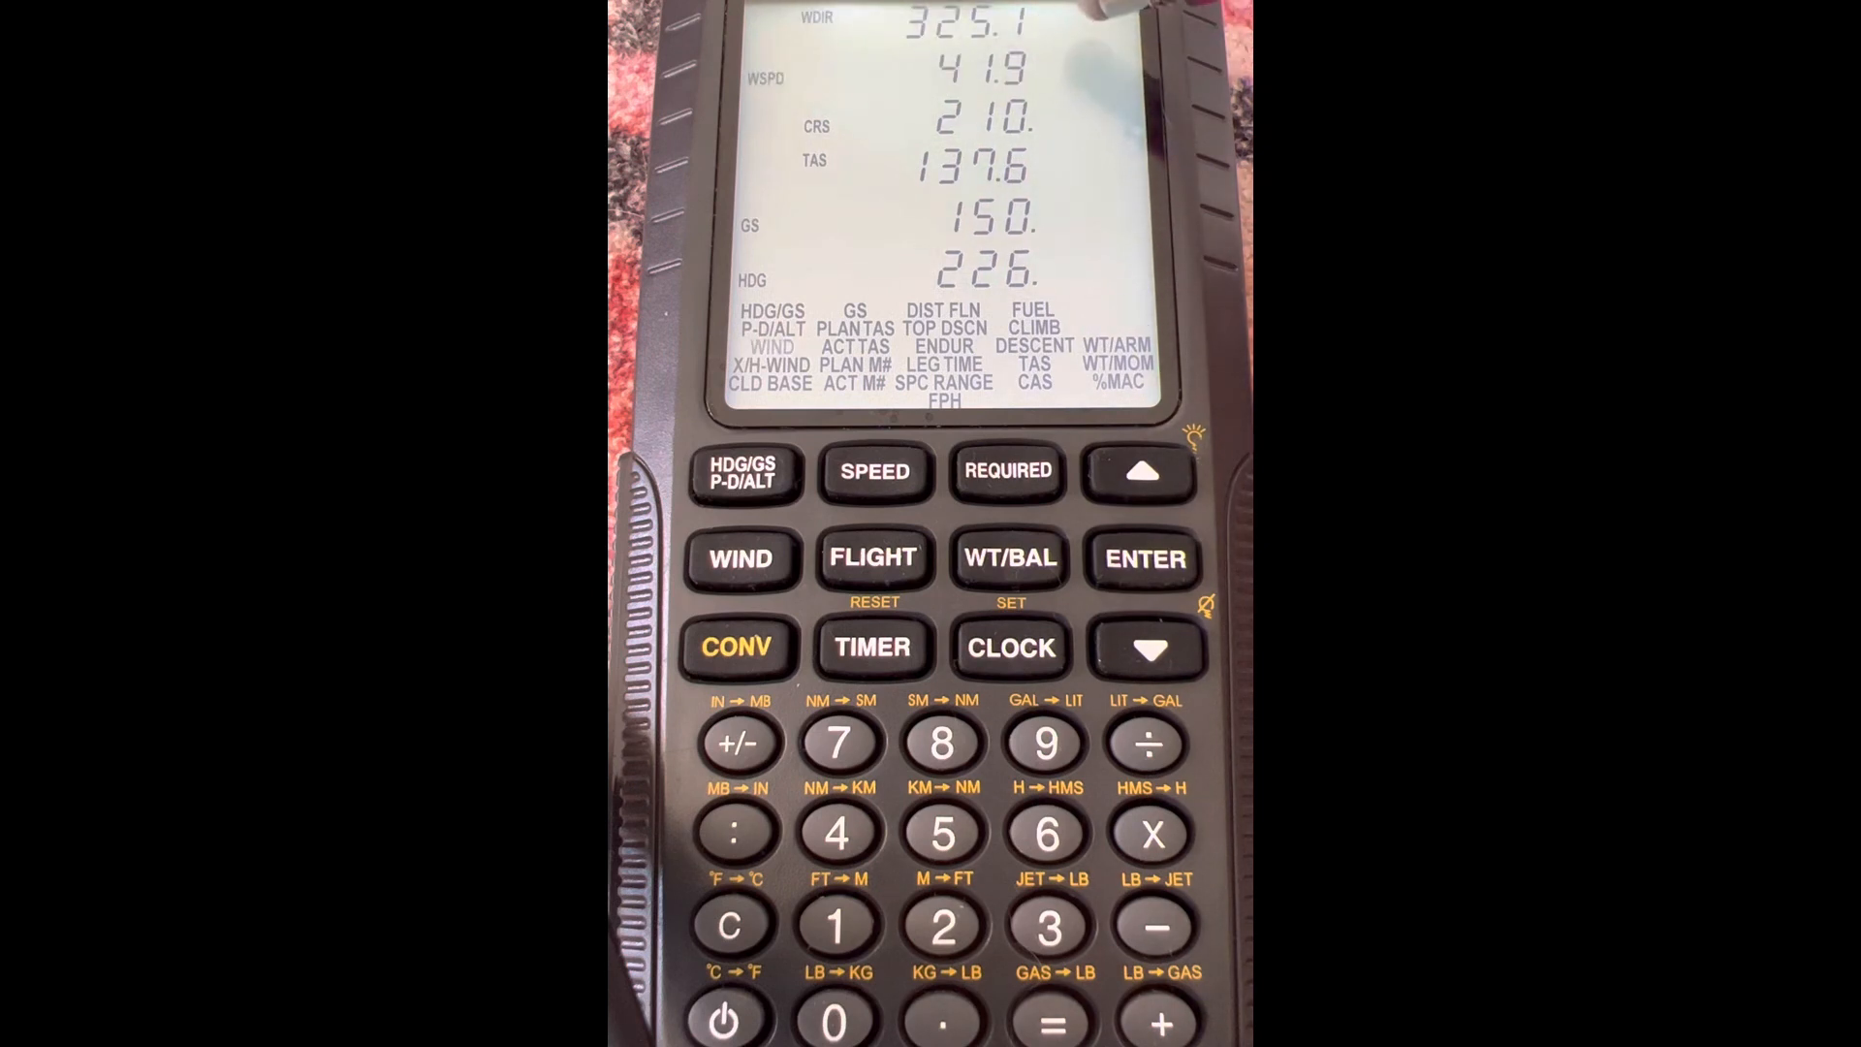
{"action": "mouse_move", "coordinate": [1069, 213]}
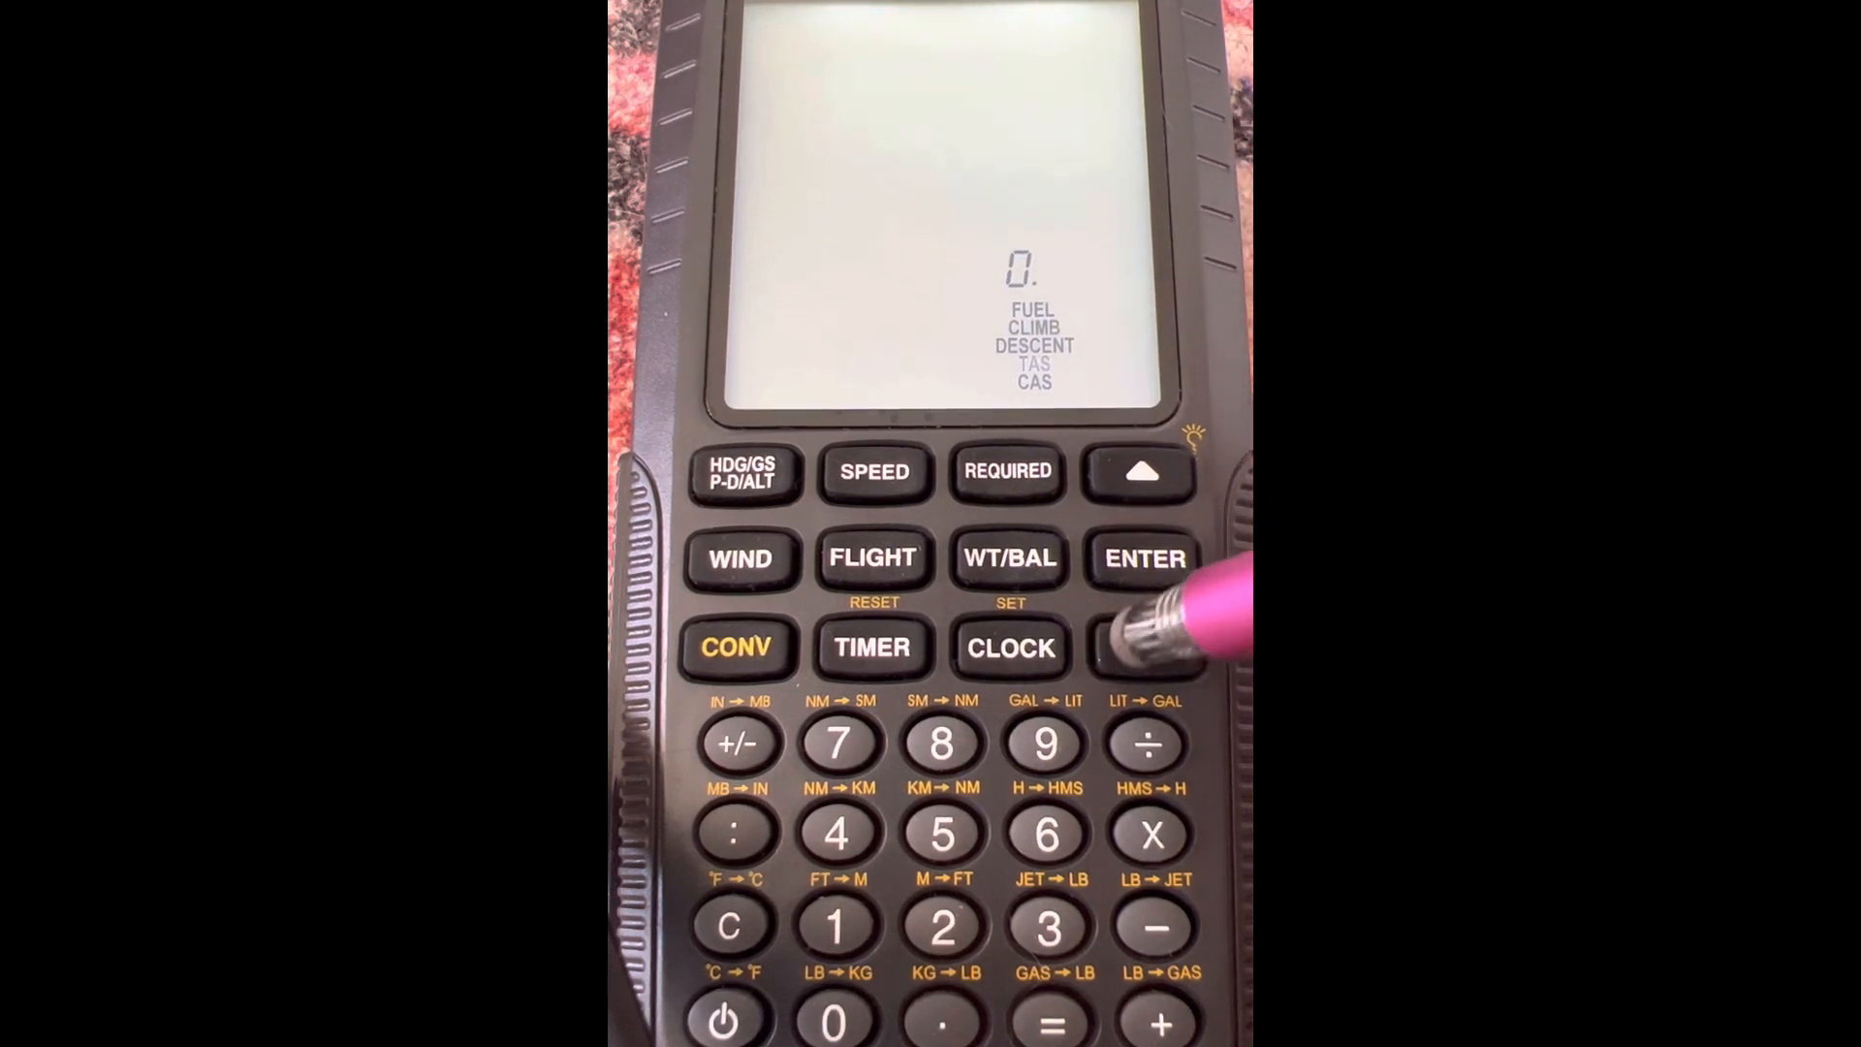
Select TAS again and confirm wind 325.1 at 41.9 and course 210 to reach GS 150
{"action": "left_click", "coordinate": [1146, 648]}
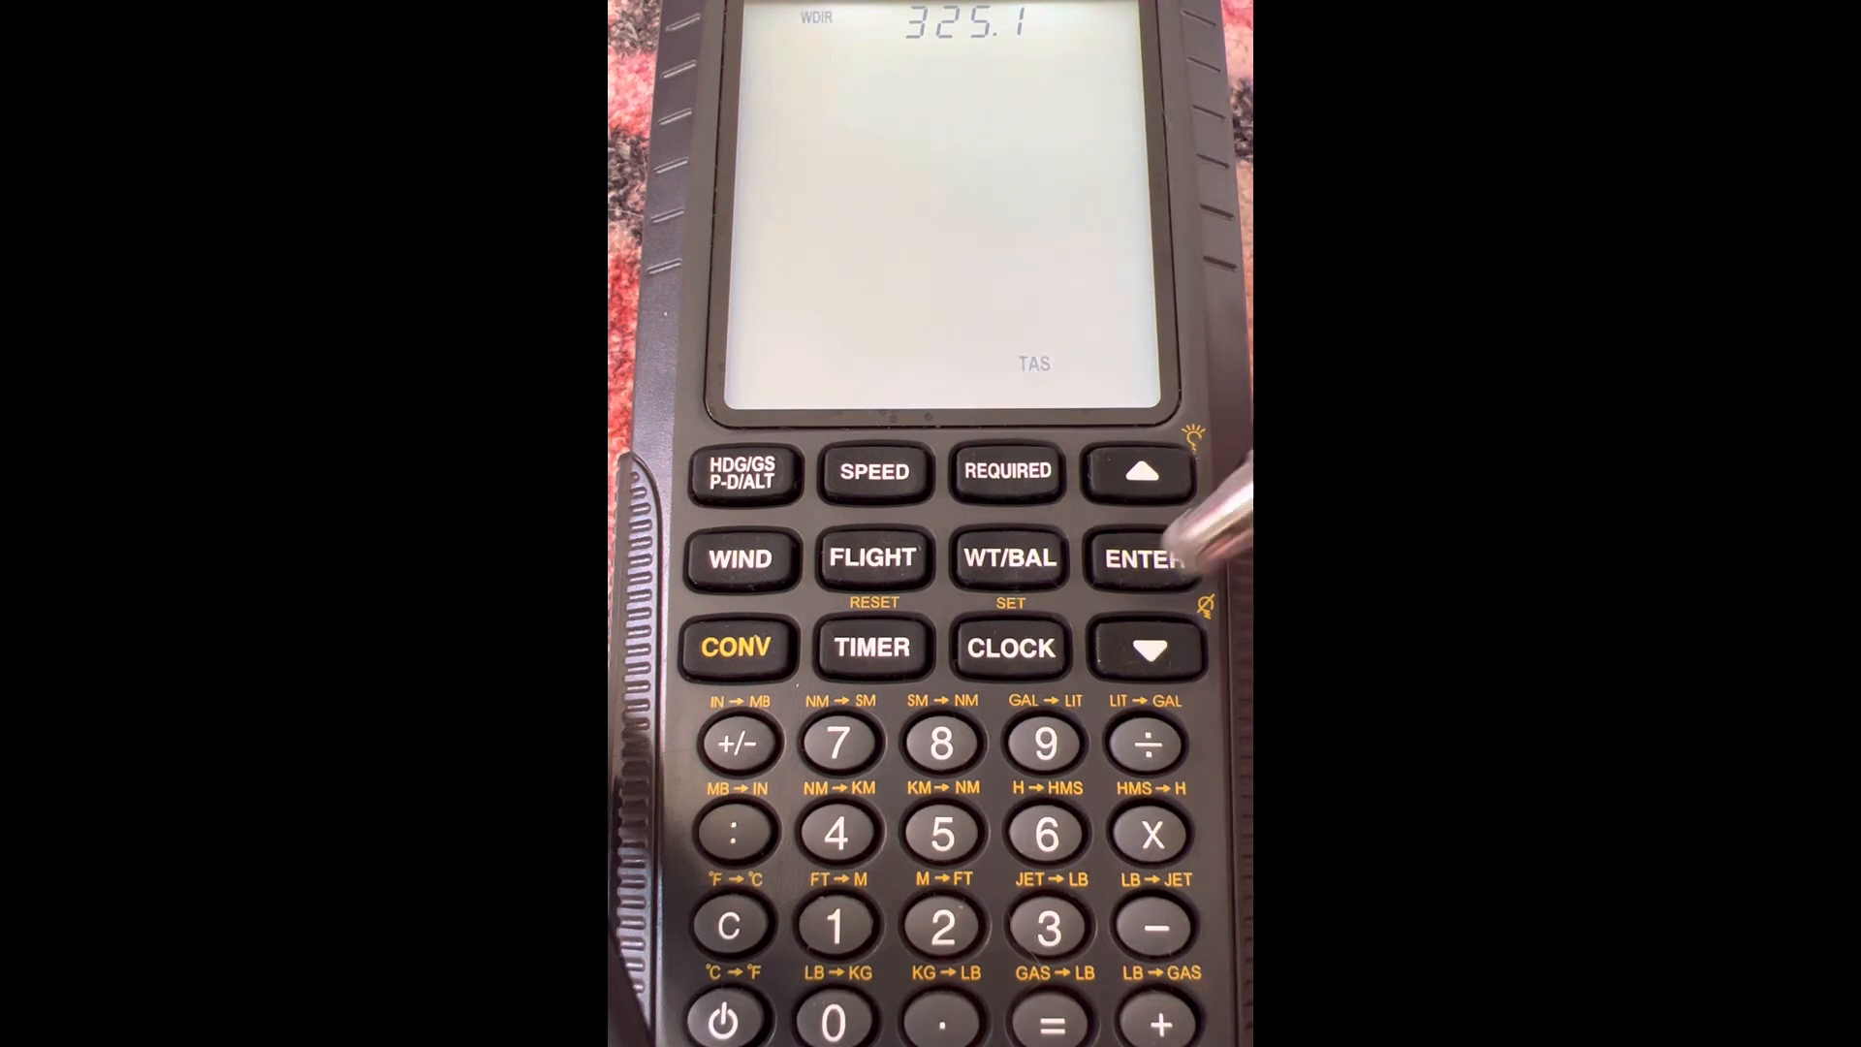
{"action": "left_click", "coordinate": [1144, 559]}
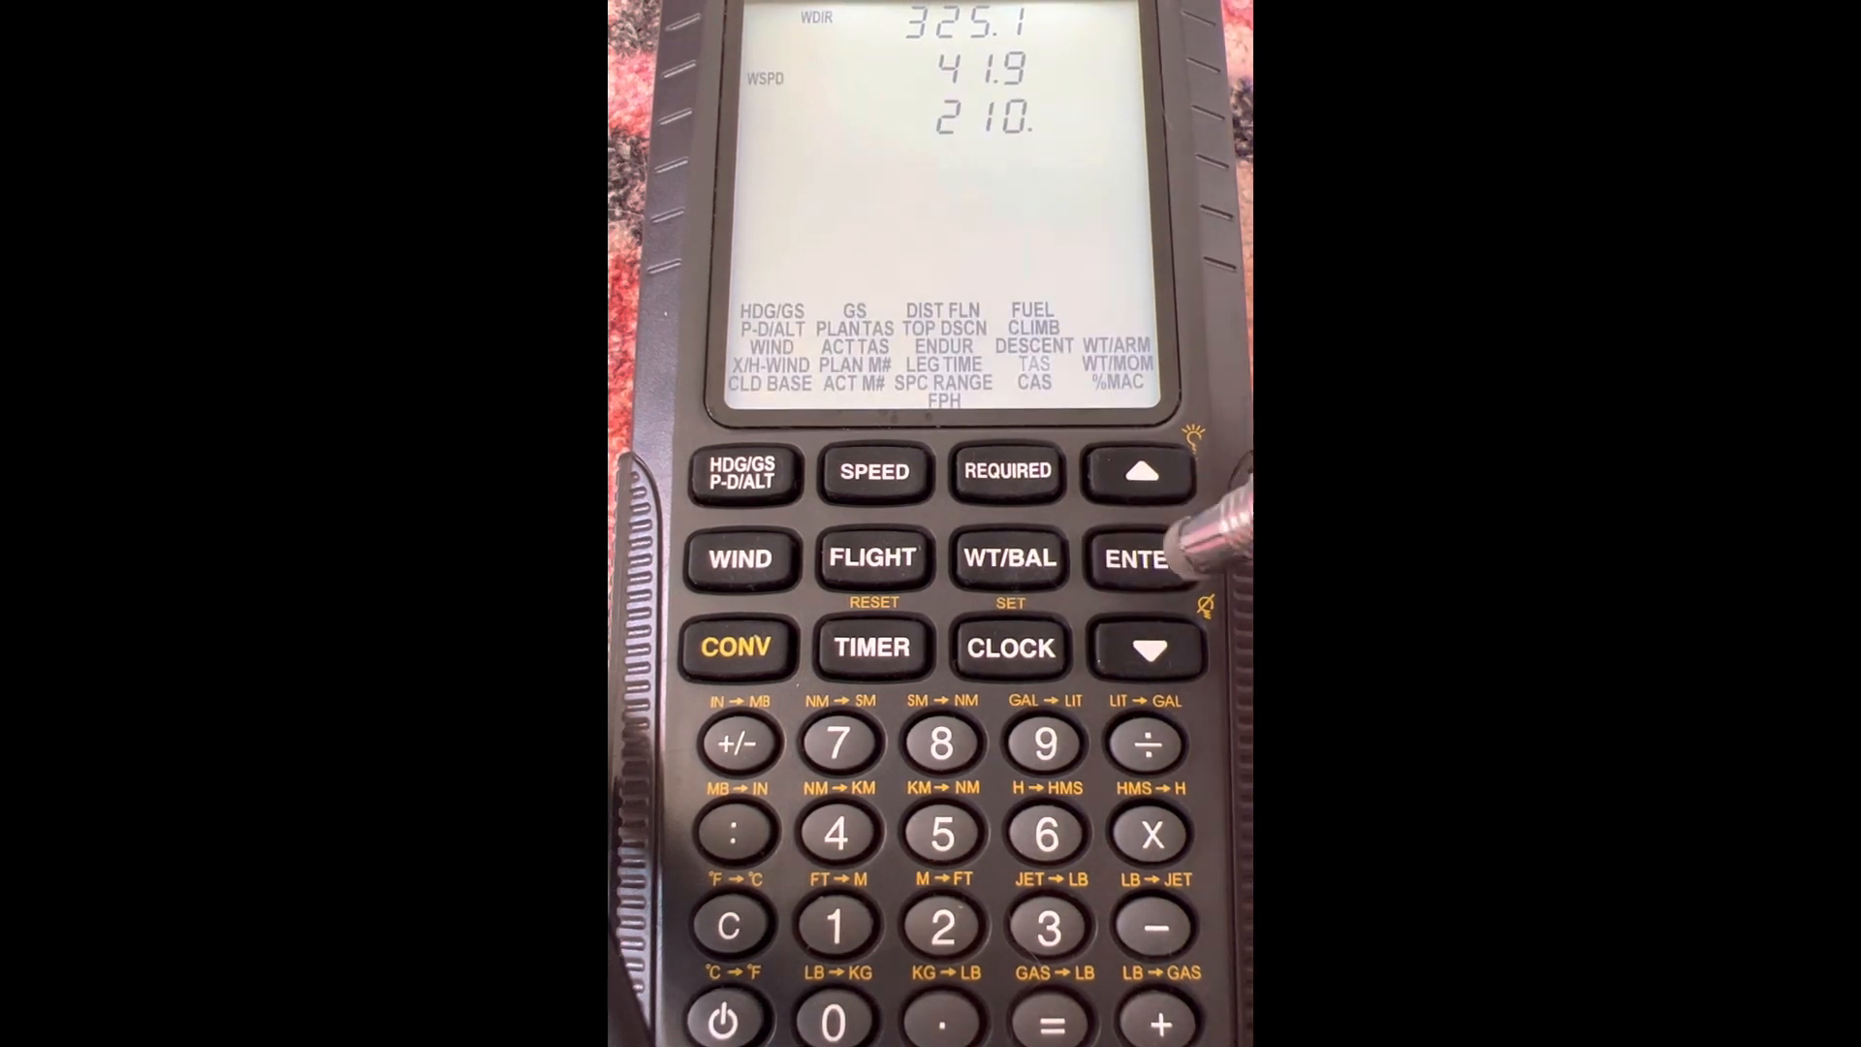
{"action": "left_click", "coordinate": [1140, 558]}
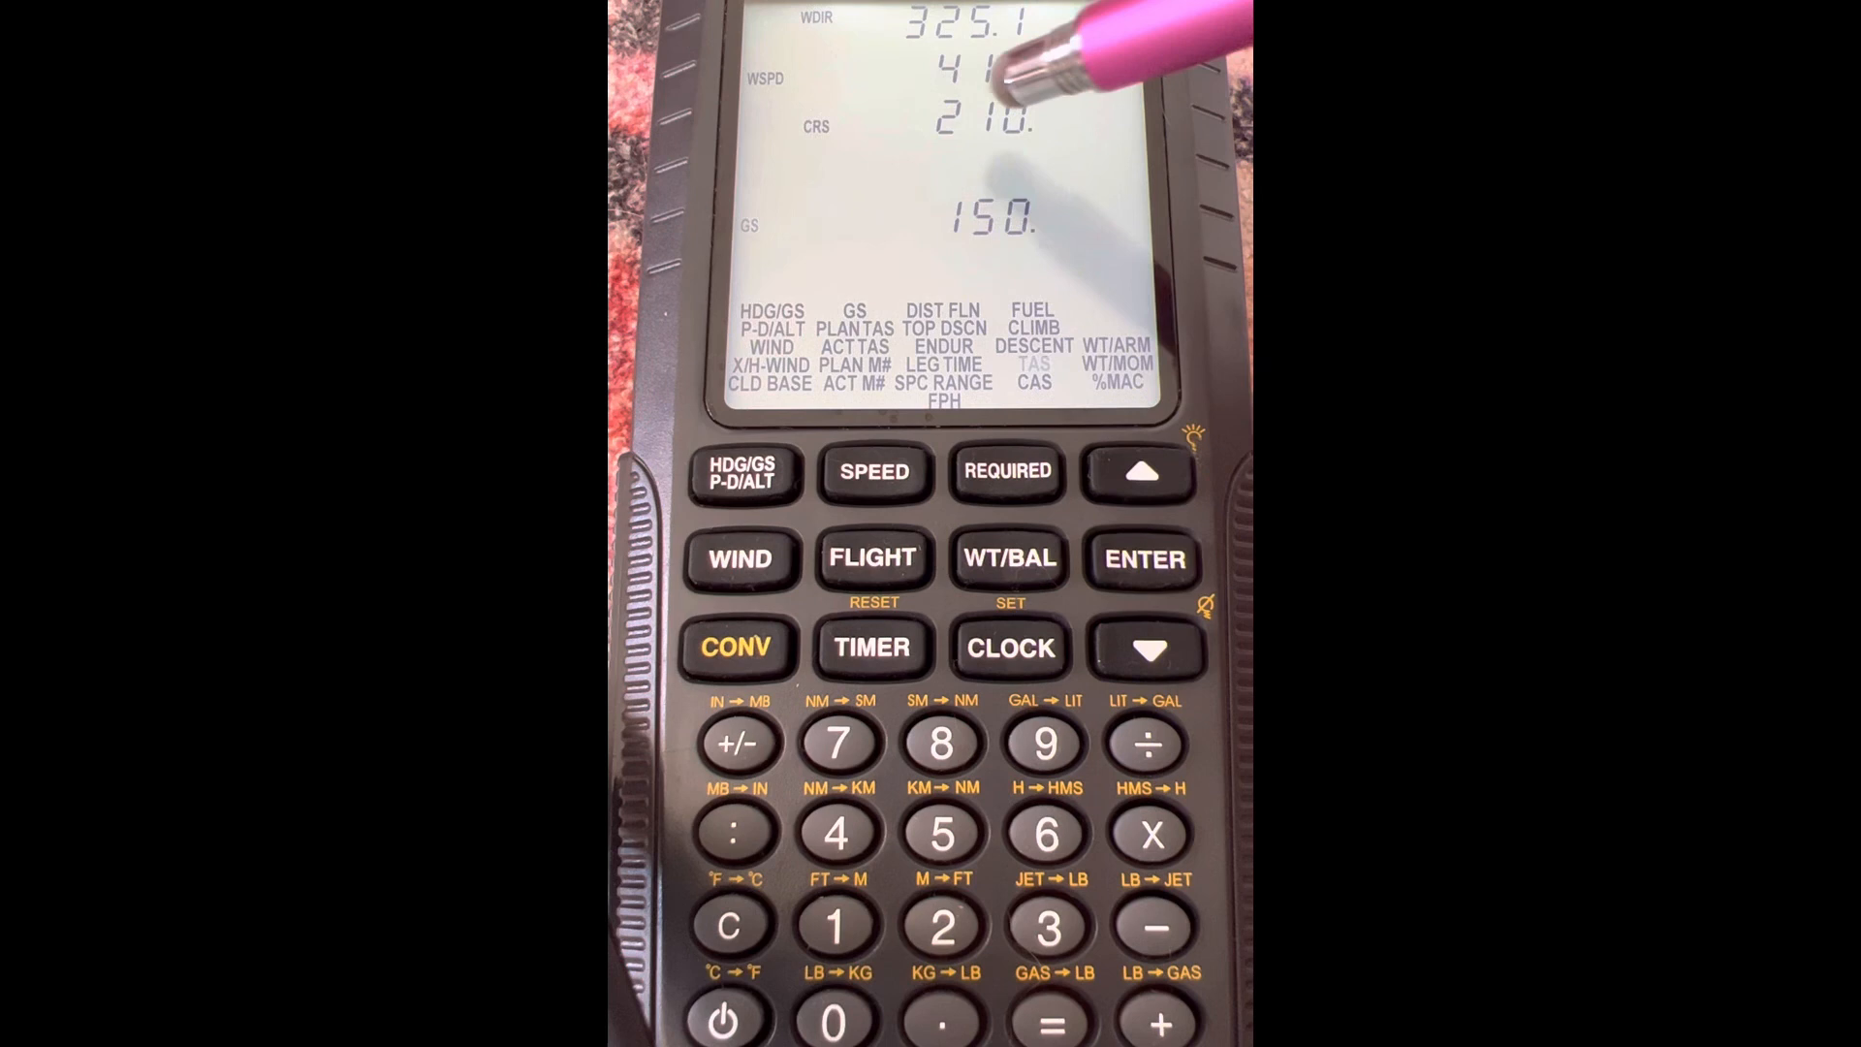